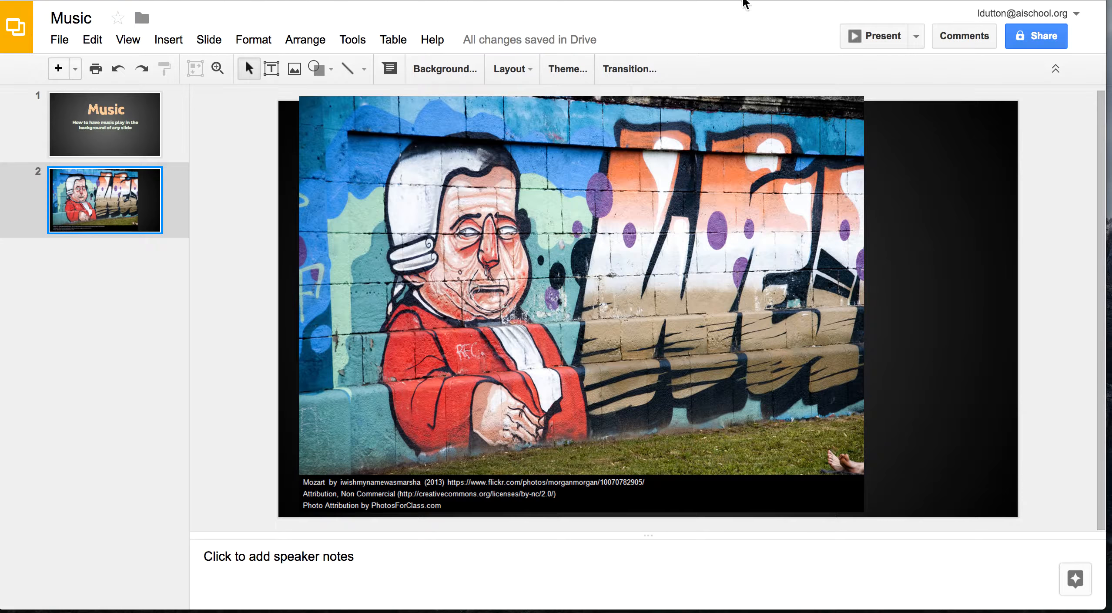
Step: Insert the Mozart YouTube video onto slide 2, over the graffiti image
{"action": "left_click", "coordinate": [168, 39]}
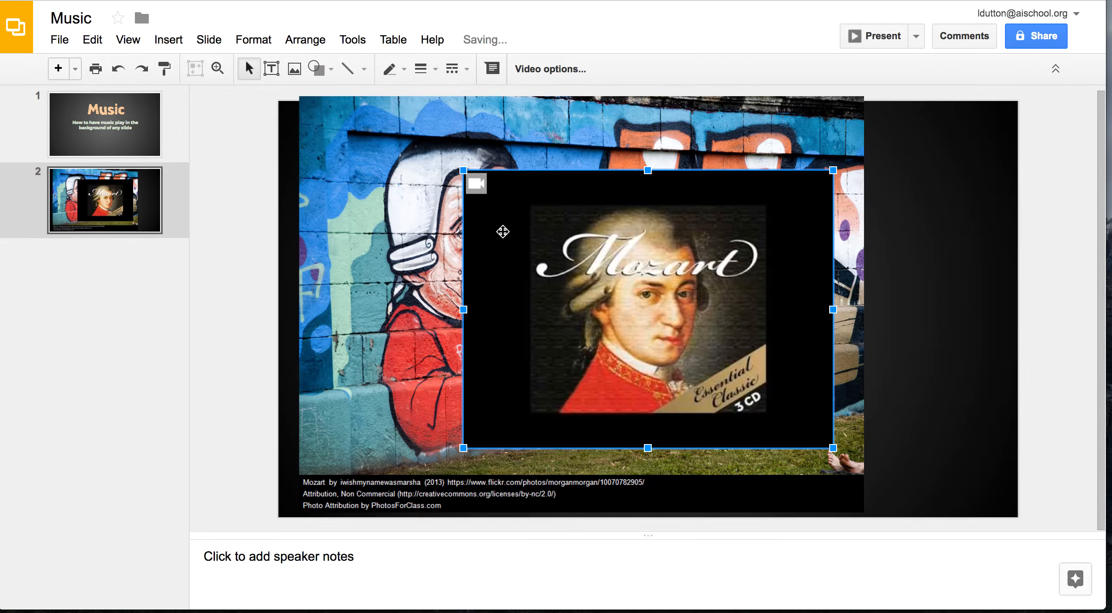
{"action": "mouse_move", "coordinate": [777, 413]}
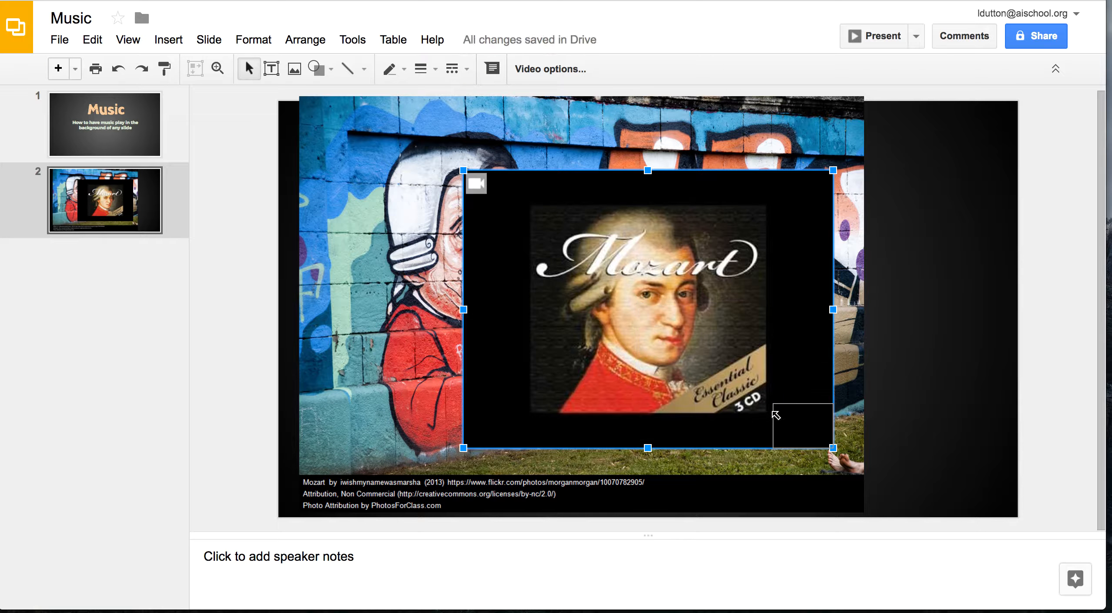
Step: Drag the Mozart video down to a tiny thumbnail in the slide's bottom-right corner
{"action": "left_click_drag", "start_coordinate": [645, 309], "coordinate": [977, 475]}
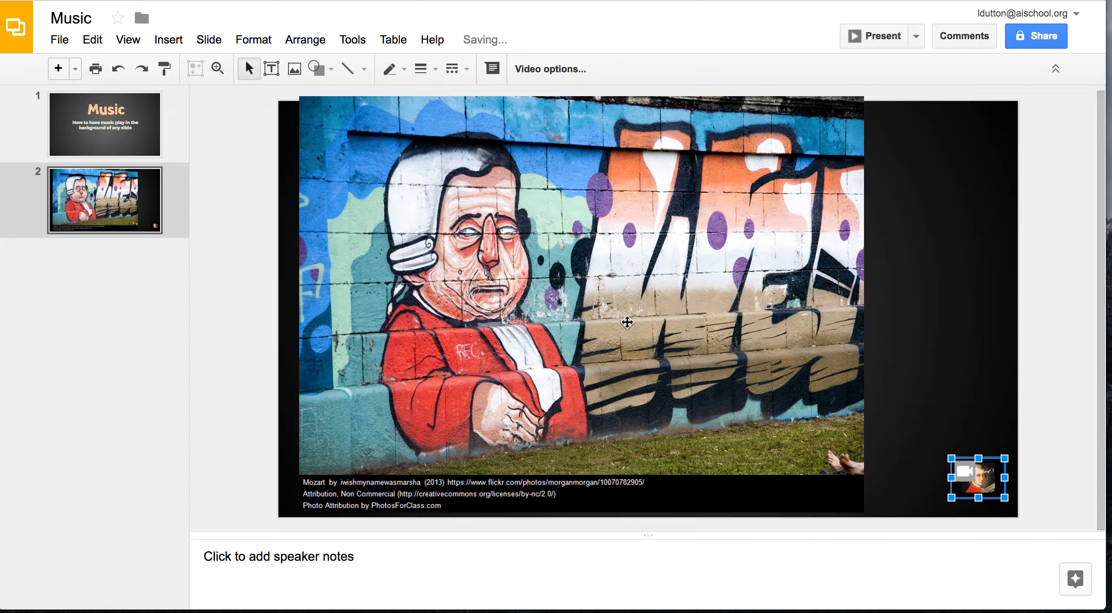
Step: Enable 'Autoplay when presenting' for the corner video, then present and advance to slide 2
{"action": "right_click", "coordinate": [978, 477]}
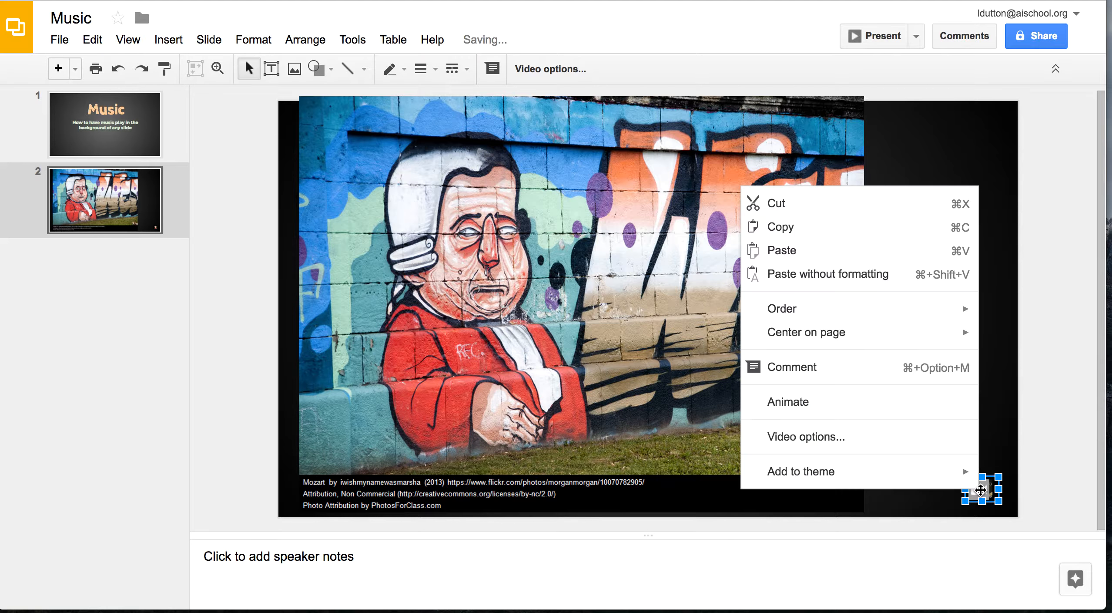
{"action": "left_click", "coordinate": [806, 436]}
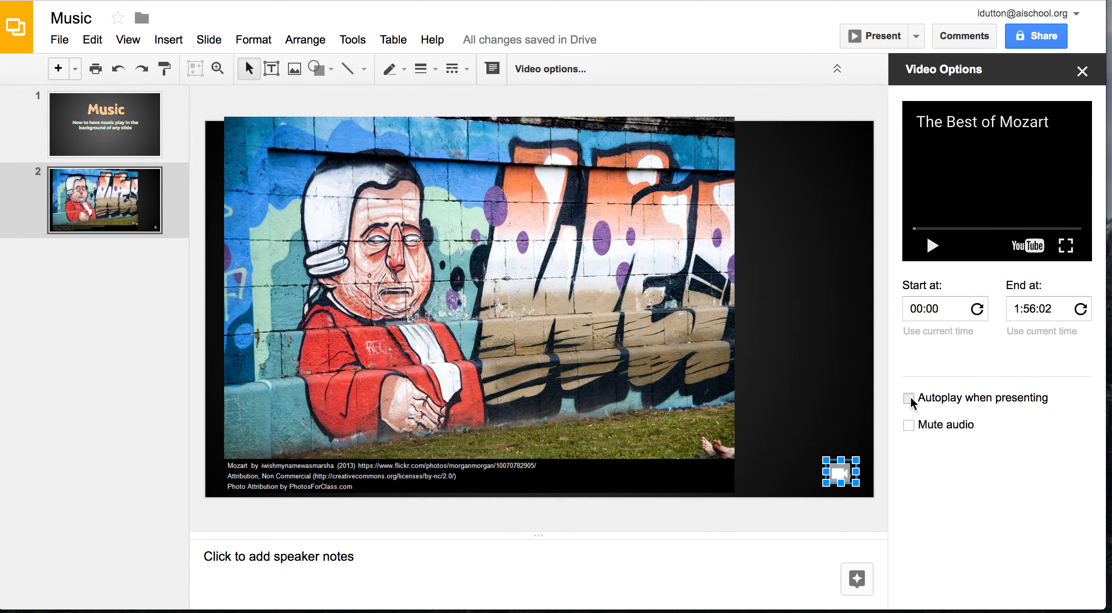
{"action": "left_click", "coordinate": [878, 36]}
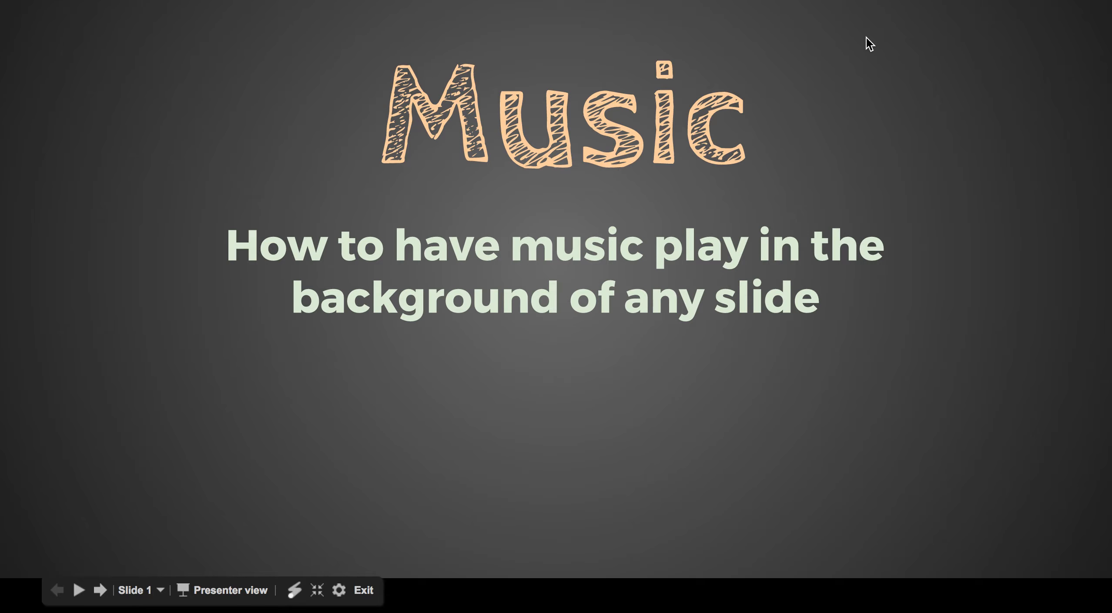
{"action": "left_click", "coordinate": [100, 589]}
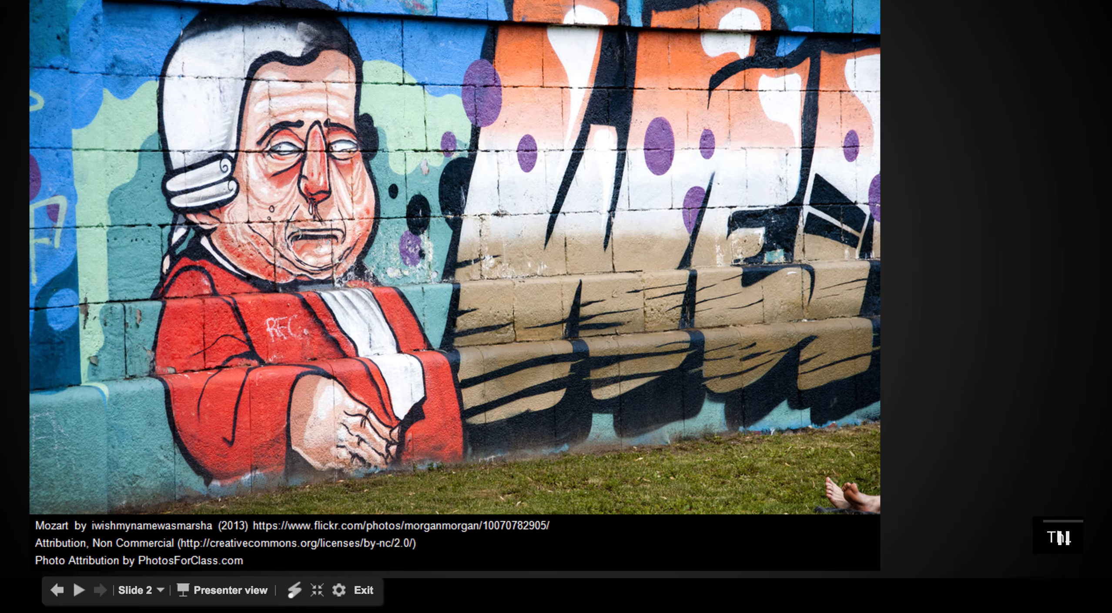